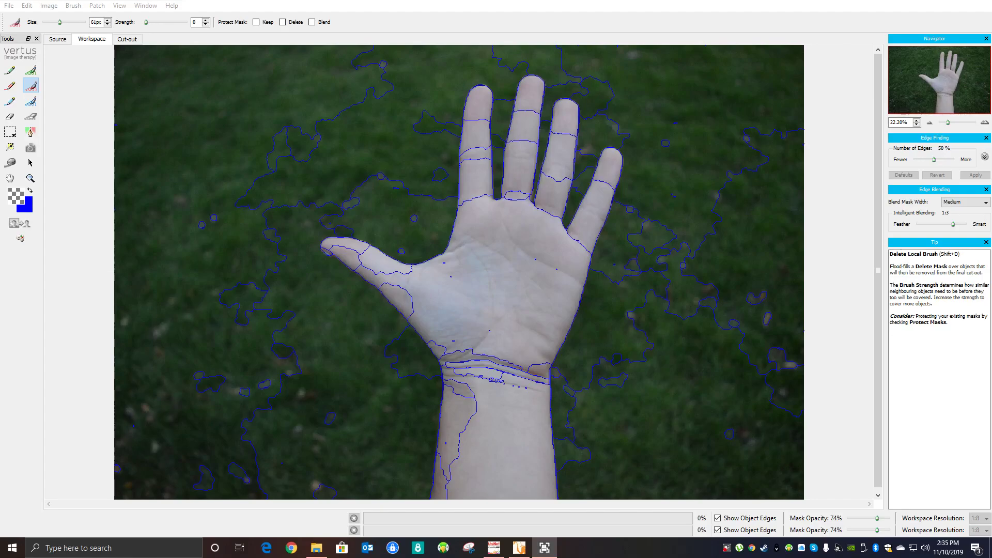
pyautogui.moveTo(264, 455)
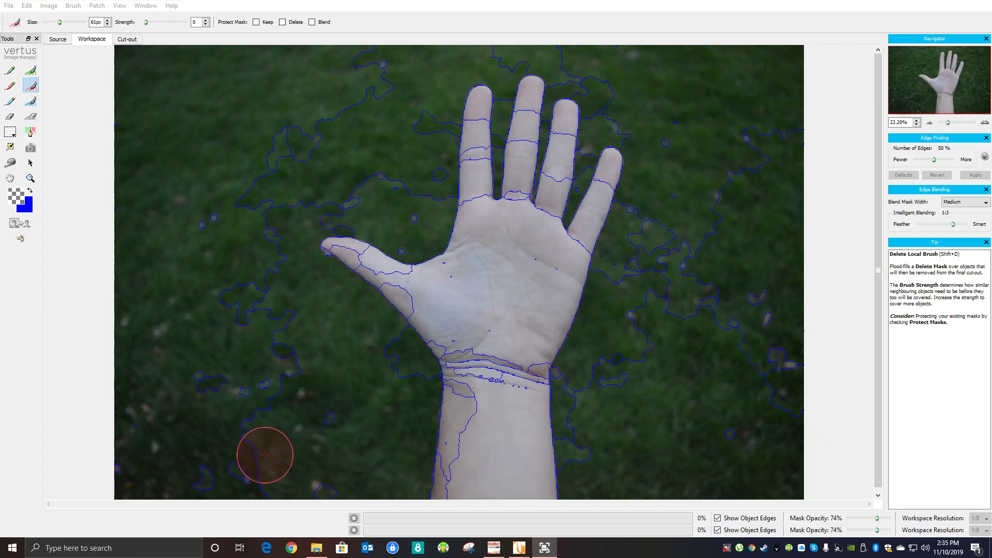
pyautogui.moveTo(329, 417)
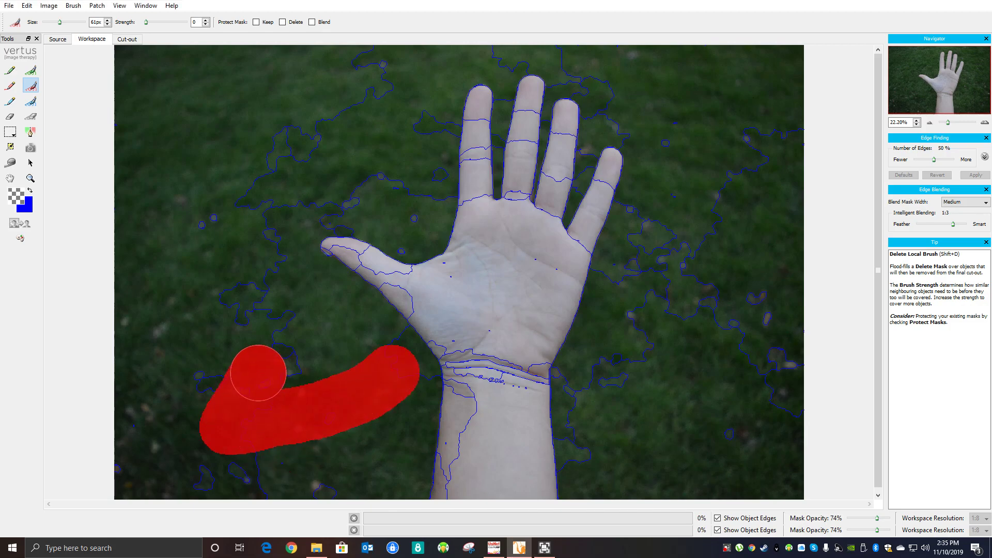
# Paint red delete mask over most of the grass surrounding the hand.
pyautogui.click(440, 78)
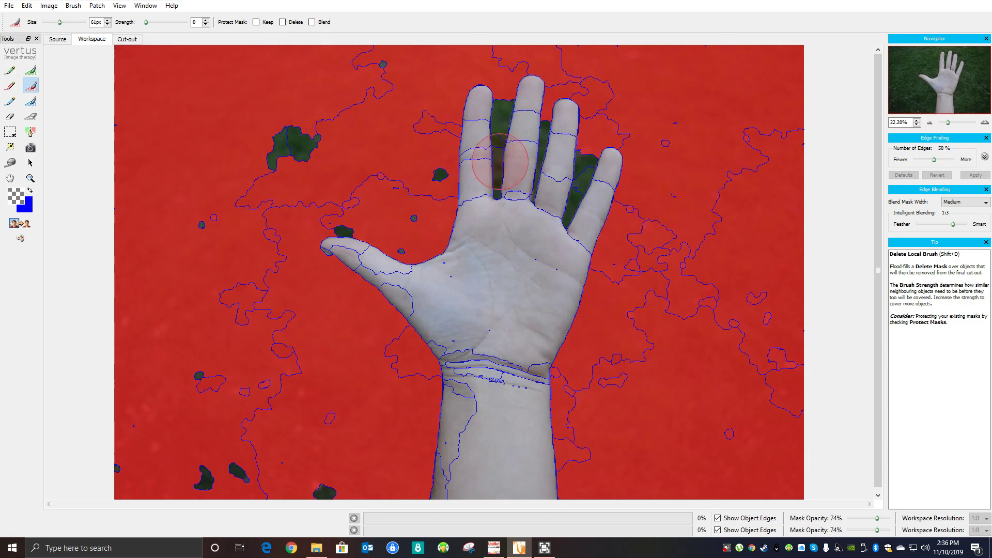
# Cover the grass gaps between the fingers, including beside the little finger, with delete mask.
pyautogui.click(293, 135)
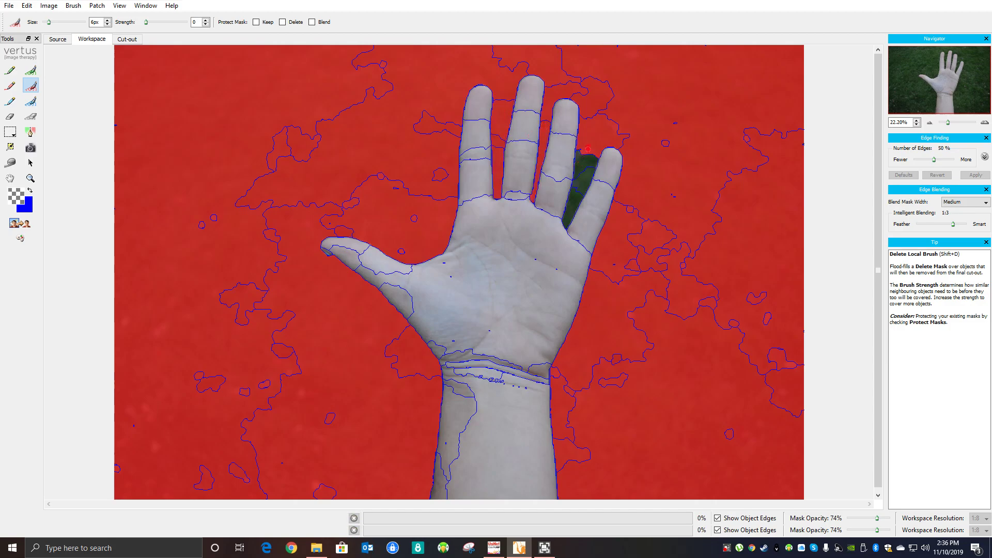
pyautogui.click(588, 202)
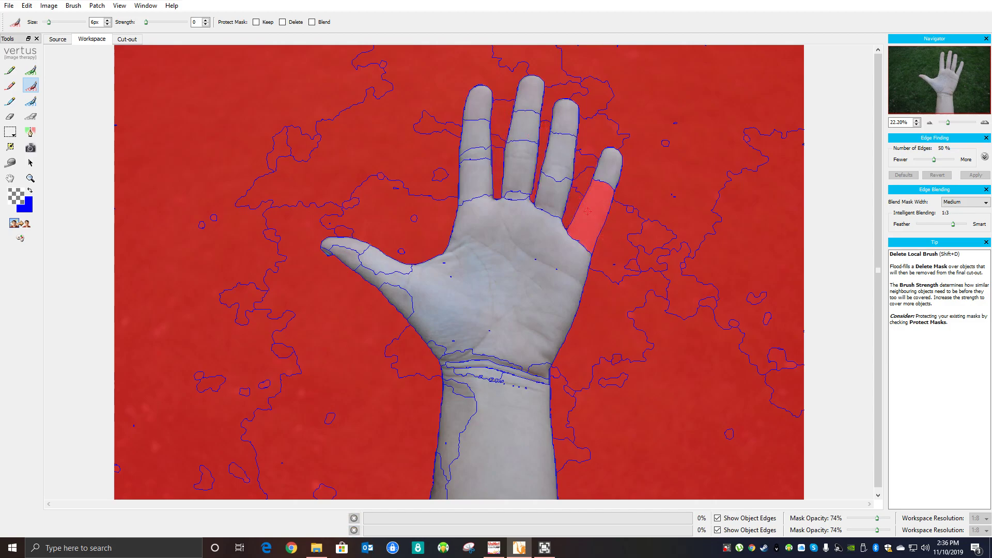
pyautogui.moveTo(54, 70)
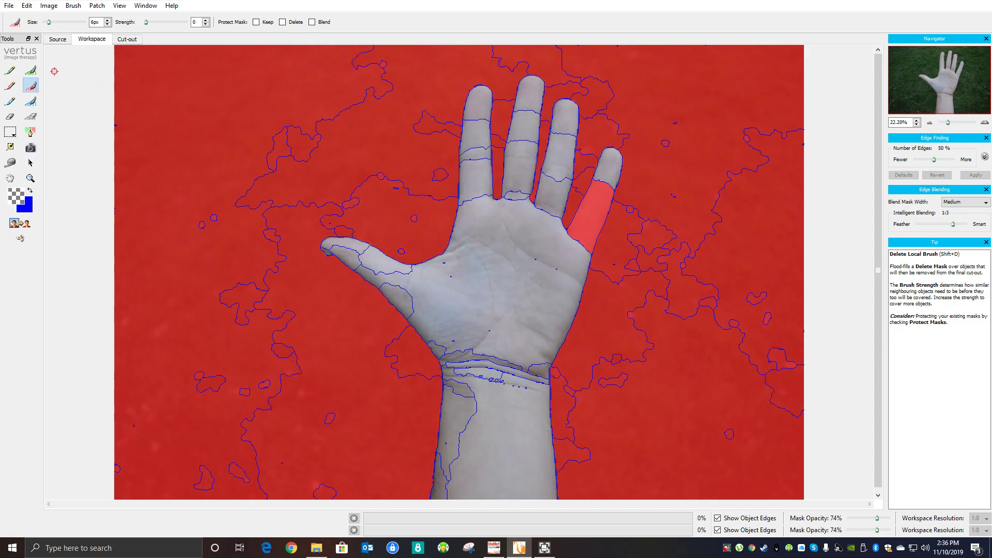
# Restore the little finger by painting it with the Keep Local Brush.
pyautogui.click(30, 70)
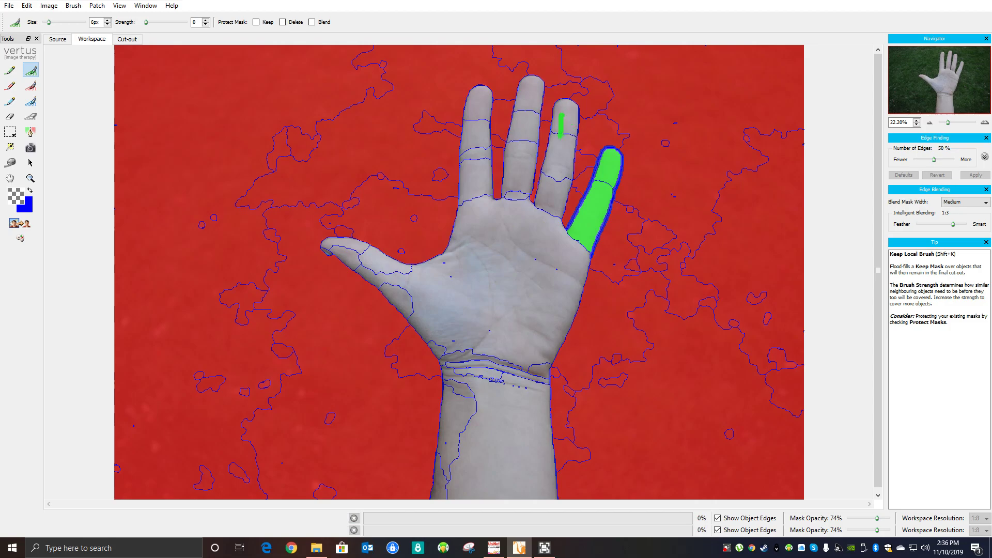
pyautogui.click(491, 163)
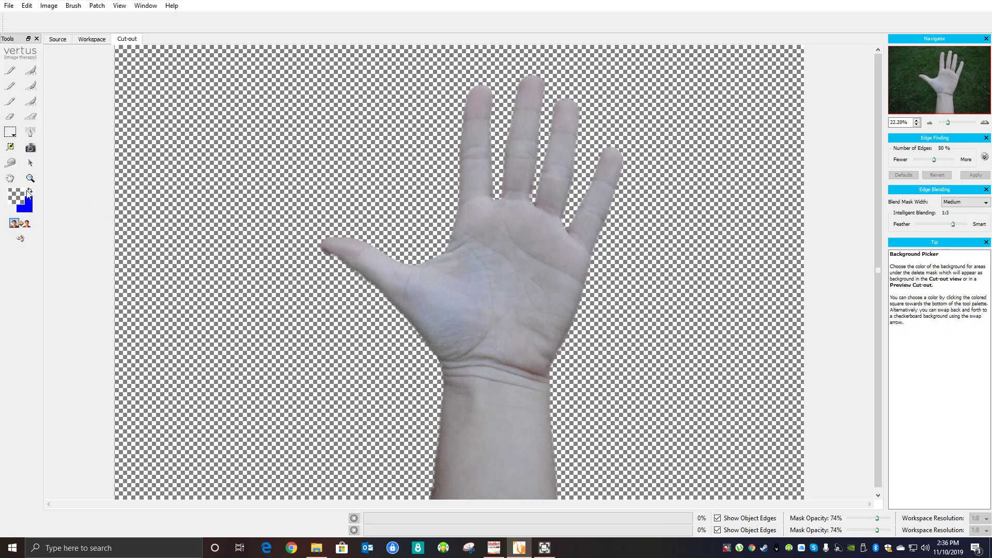
# Swap the cut-out's transparent background for solid blue.
pyautogui.click(29, 193)
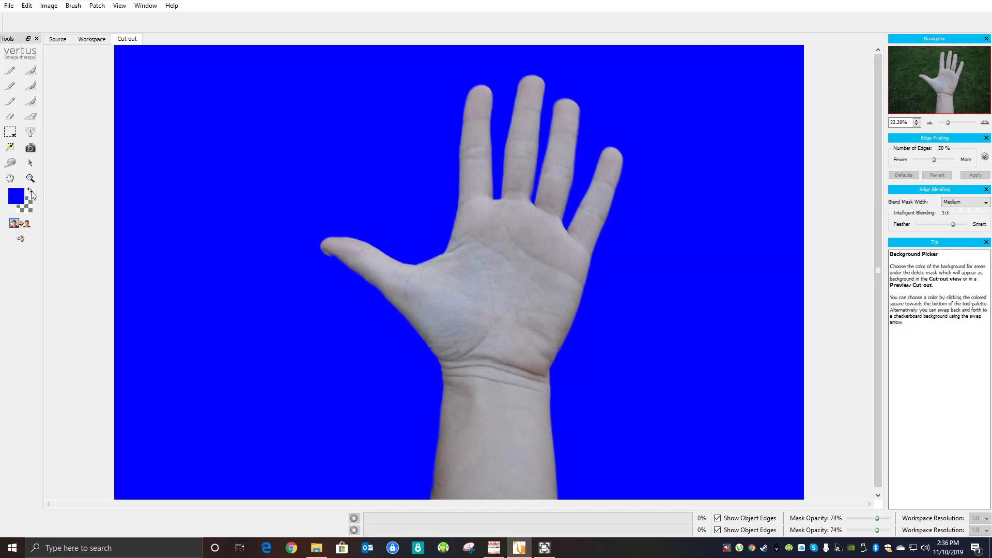